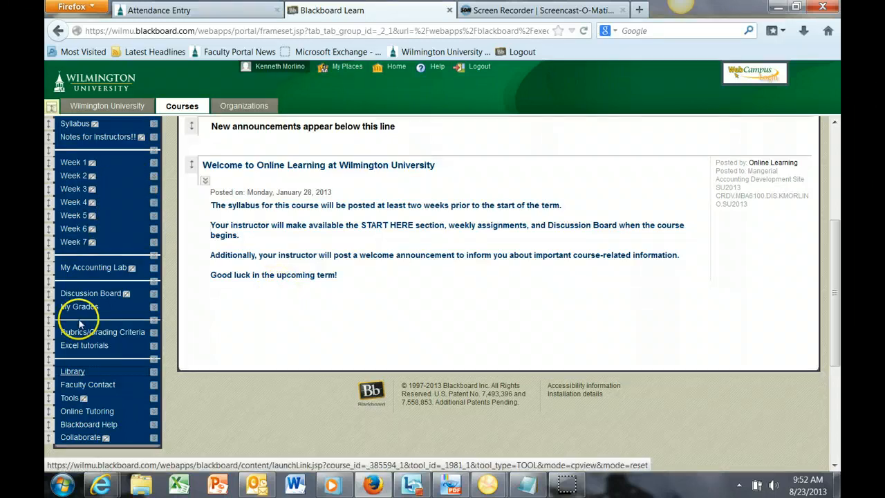
pyautogui.moveTo(72, 370)
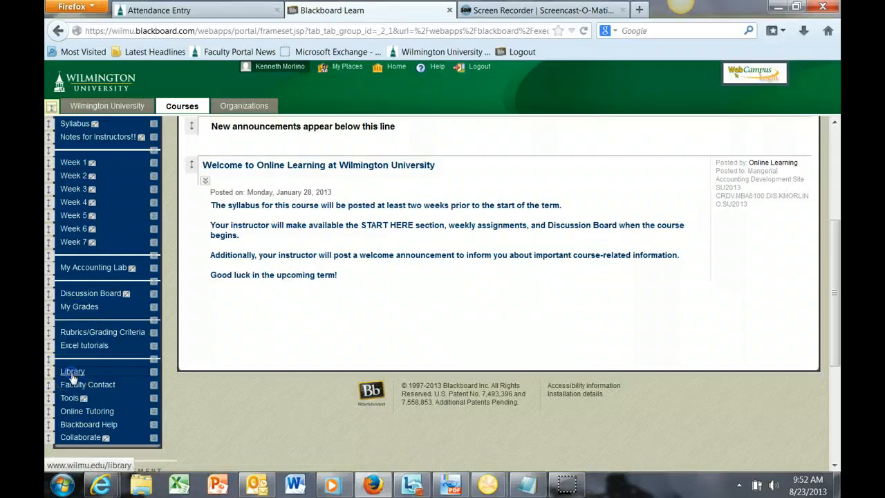
# Reach the Wilmington University Library website from the Blackboard course menu
pyautogui.click(72, 370)
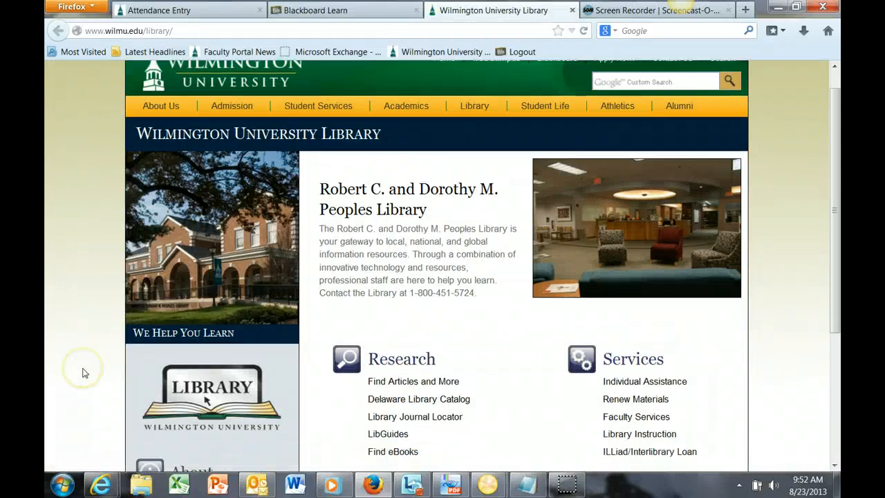
pyautogui.scroll(-3)
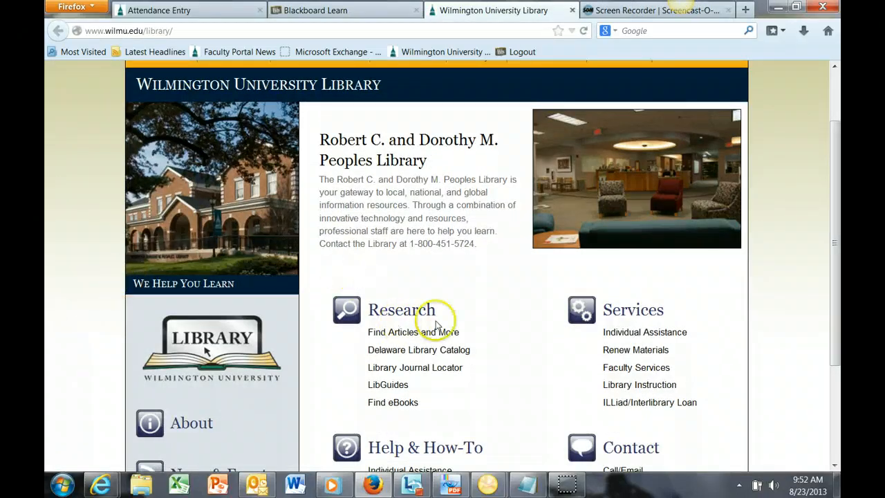
pyautogui.moveTo(413, 338)
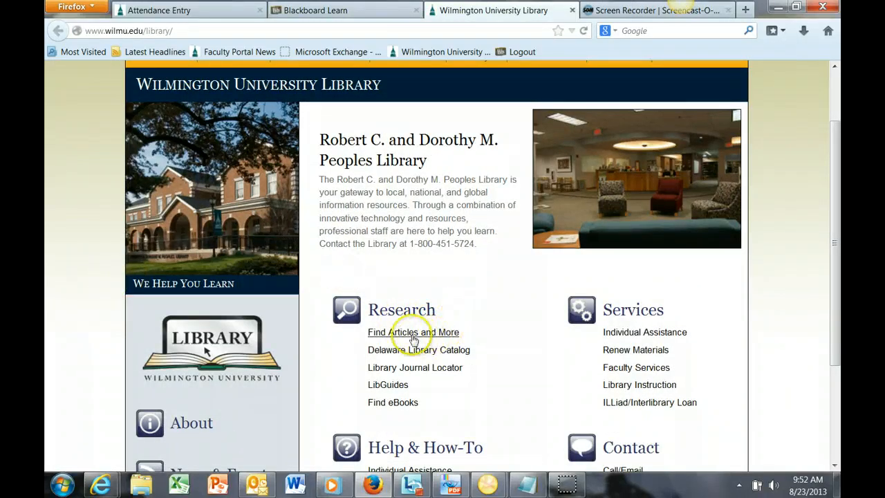
# Show the Library Databases by Title list down to Business Source Complete via Find Articles and More
pyautogui.click(414, 331)
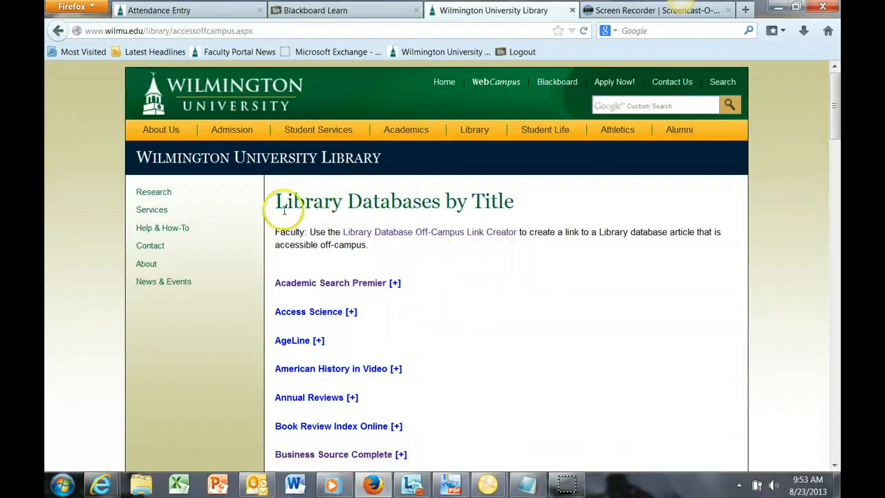
pyautogui.moveTo(564, 349)
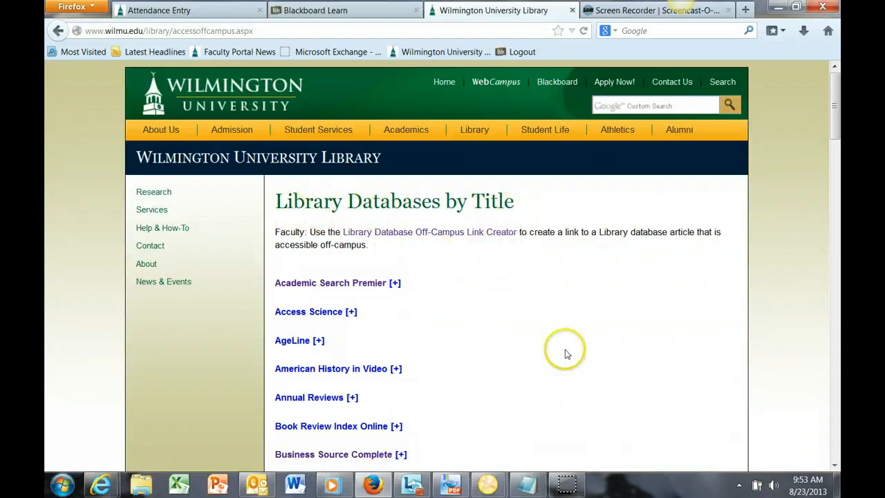
pyautogui.scroll(-3)
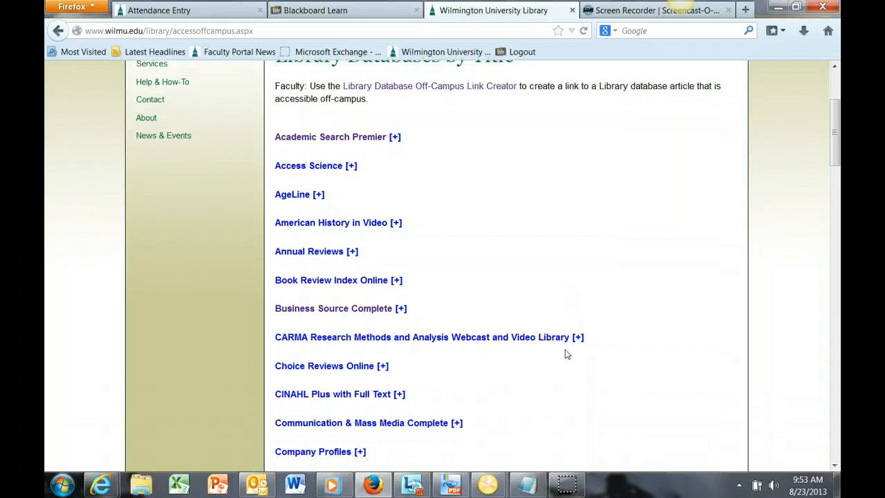
pyautogui.moveTo(544, 311)
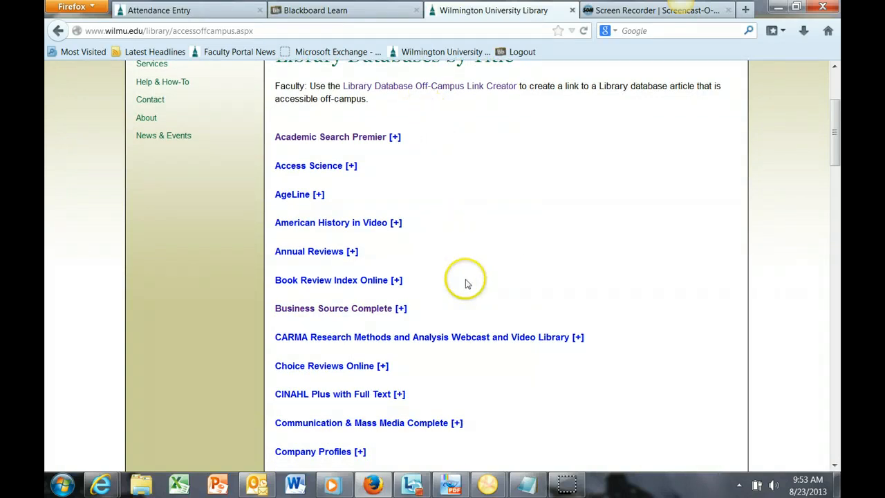
pyautogui.moveTo(380, 326)
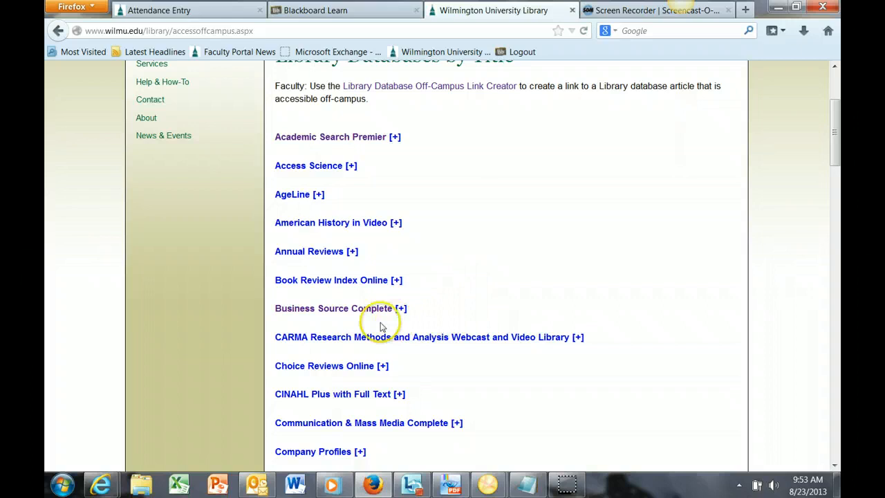
pyautogui.moveTo(337, 308)
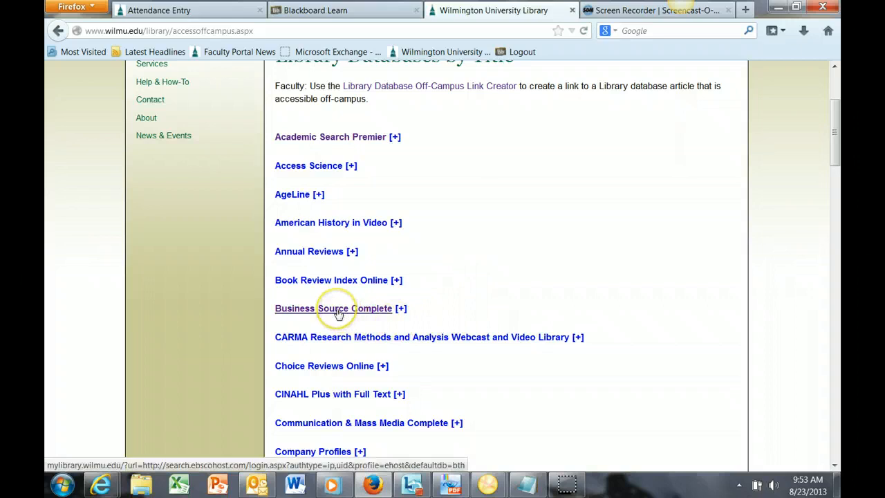
# Enter the Business Source Complete database on its EBSCOhost Advanced Search page
pyautogui.click(334, 309)
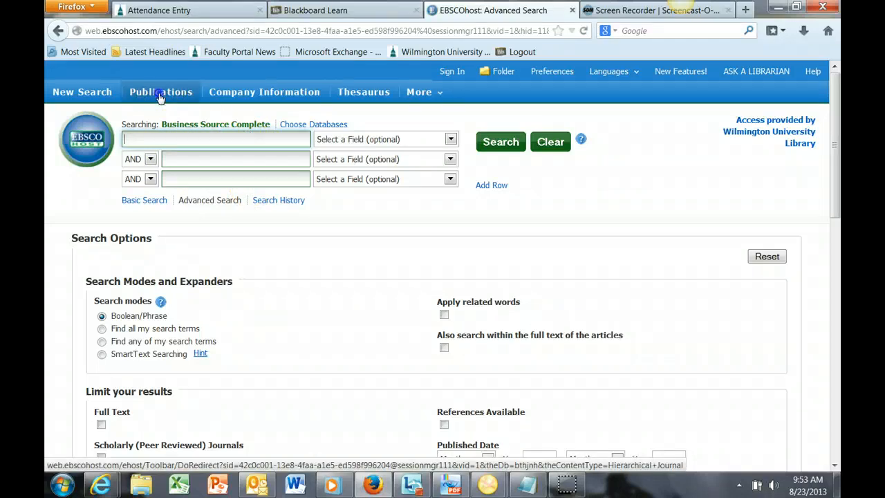
# Browse Publications for Harvard Business Review and look up the title
pyautogui.click(160, 92)
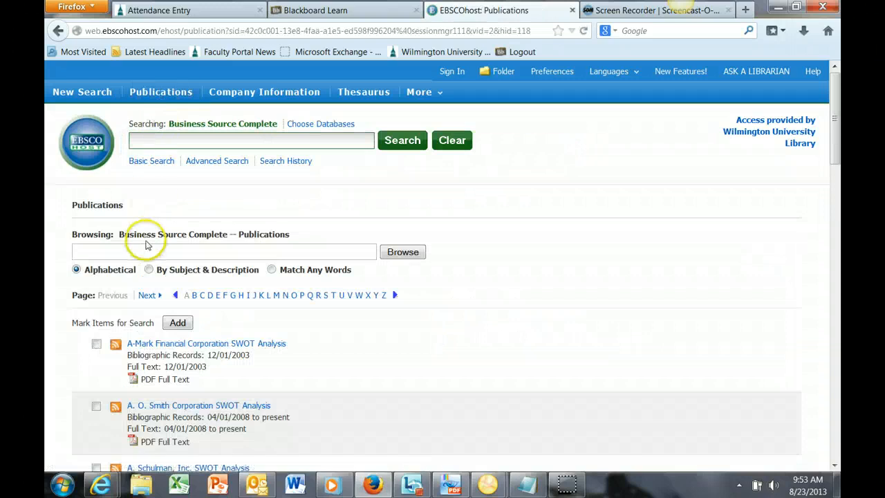
pyautogui.write('H')
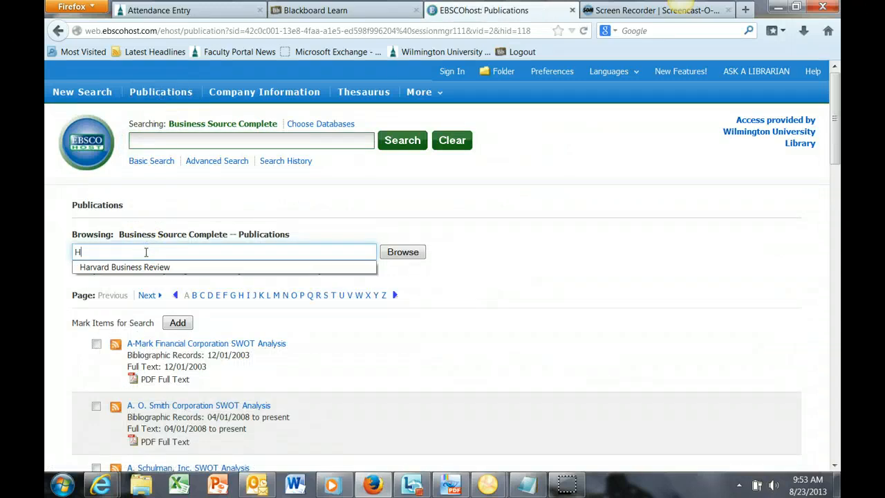
pyautogui.write('a')
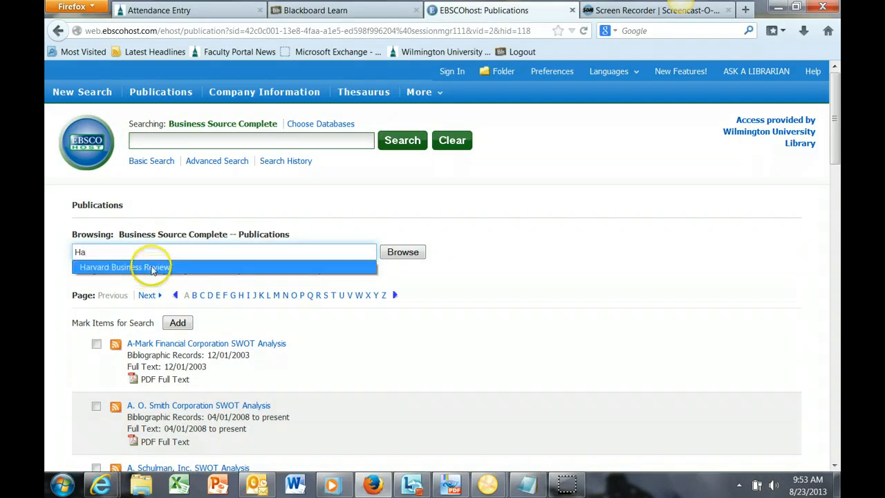
pyautogui.click(125, 267)
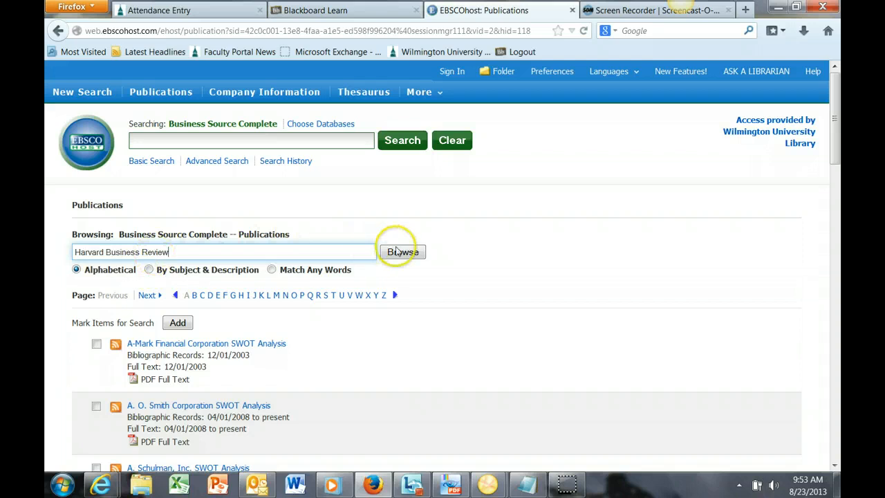
pyautogui.click(402, 251)
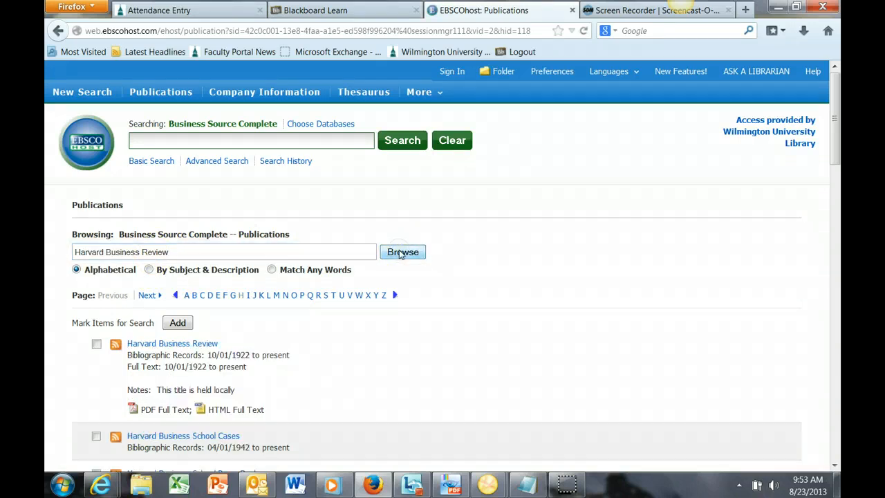
# List the articles of Vol. 87 Issue 12 - Dec2009 from the journal's 2009 issues
pyautogui.scroll(-3)
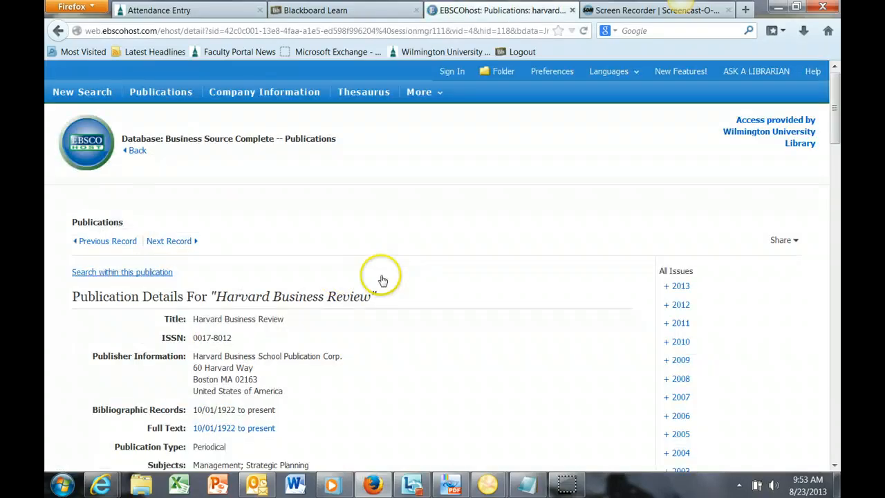
pyautogui.scroll(-3)
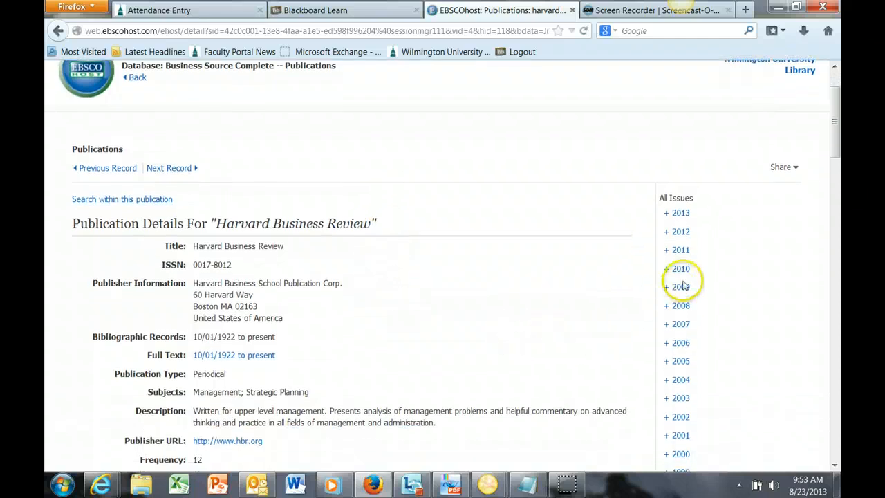
pyautogui.click(680, 287)
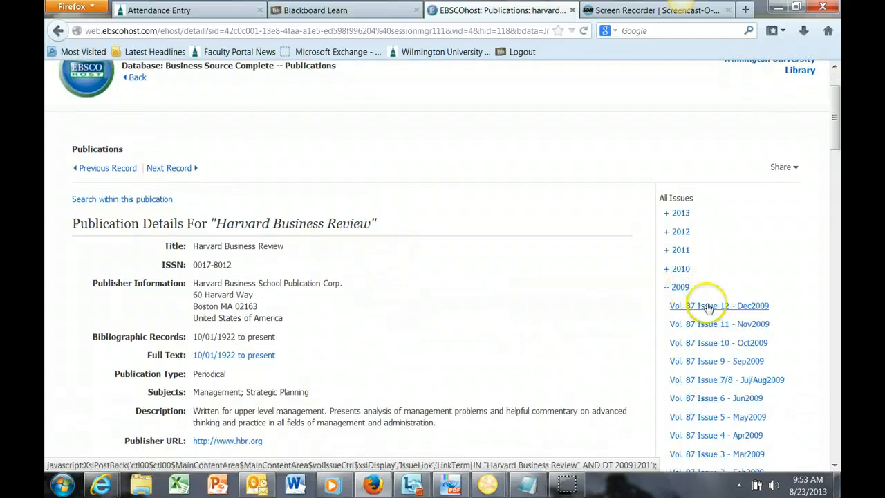
pyautogui.click(718, 306)
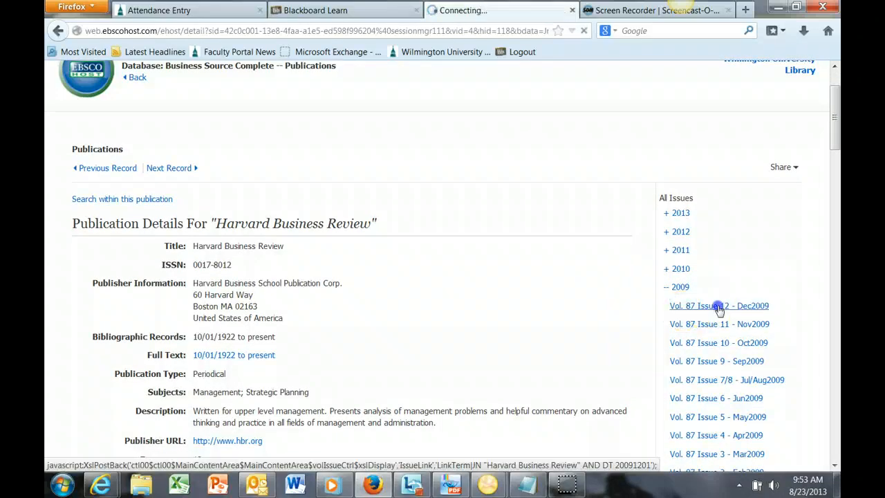
pyautogui.click(719, 306)
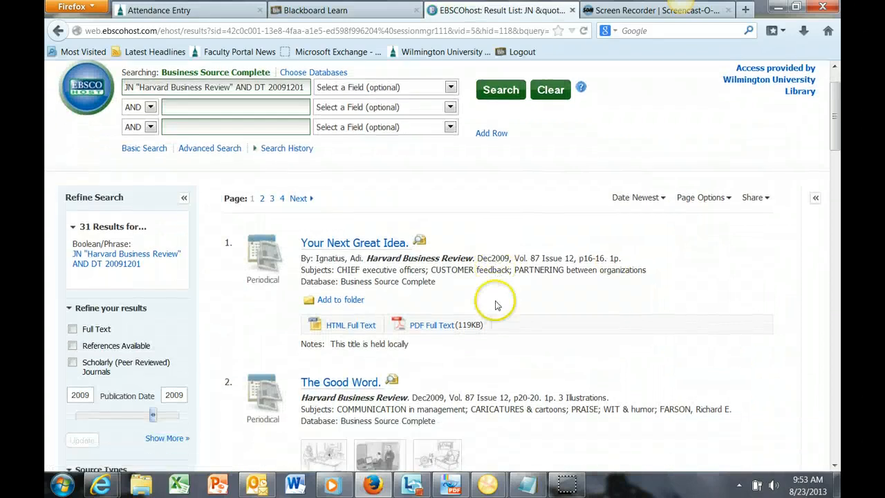
pyautogui.scroll(-3)
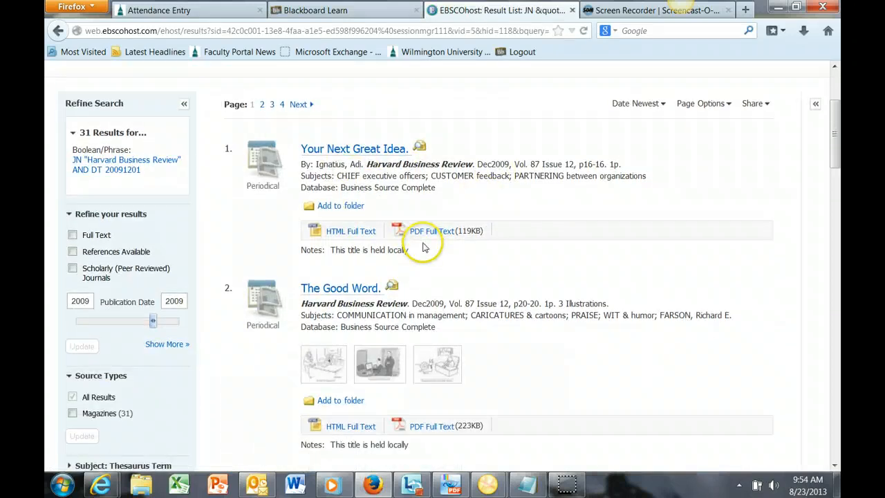